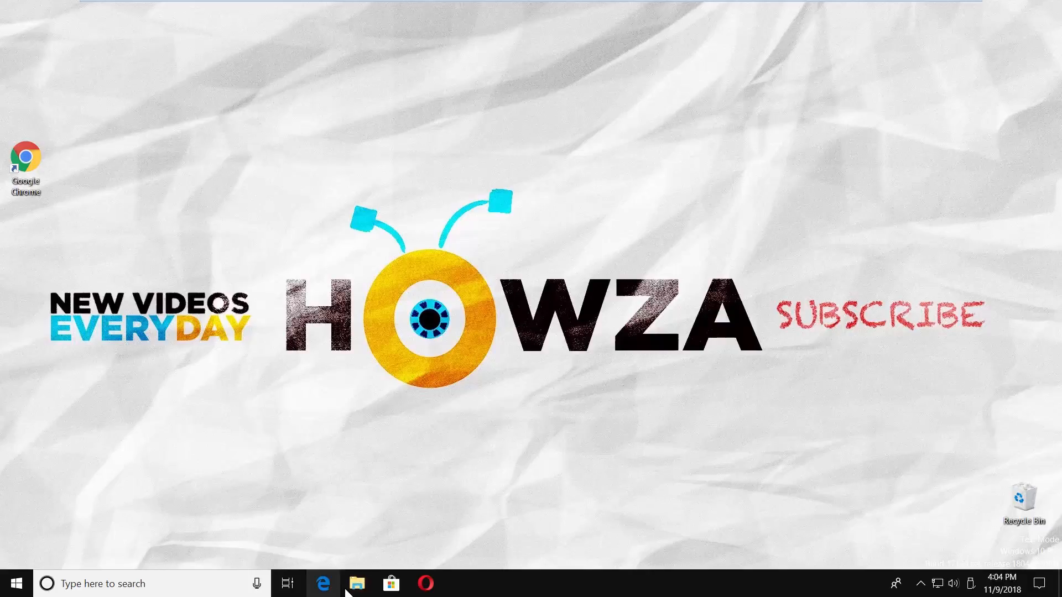
- Open File Explorer from the taskbar and show its View ribbon
{"action": "left_click", "coordinate": [356, 583]}
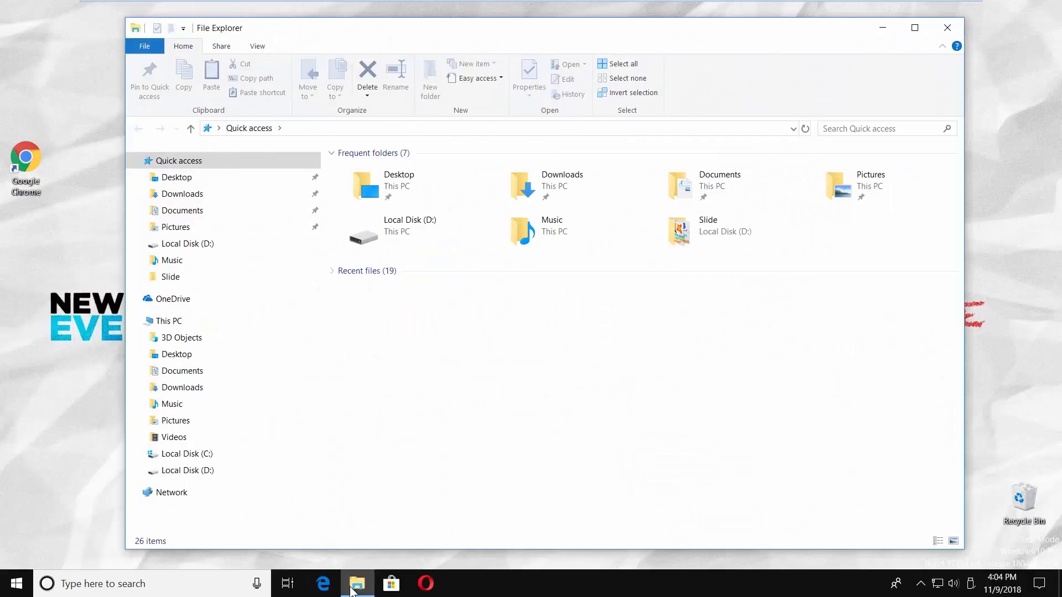
{"action": "left_click", "coordinate": [257, 46]}
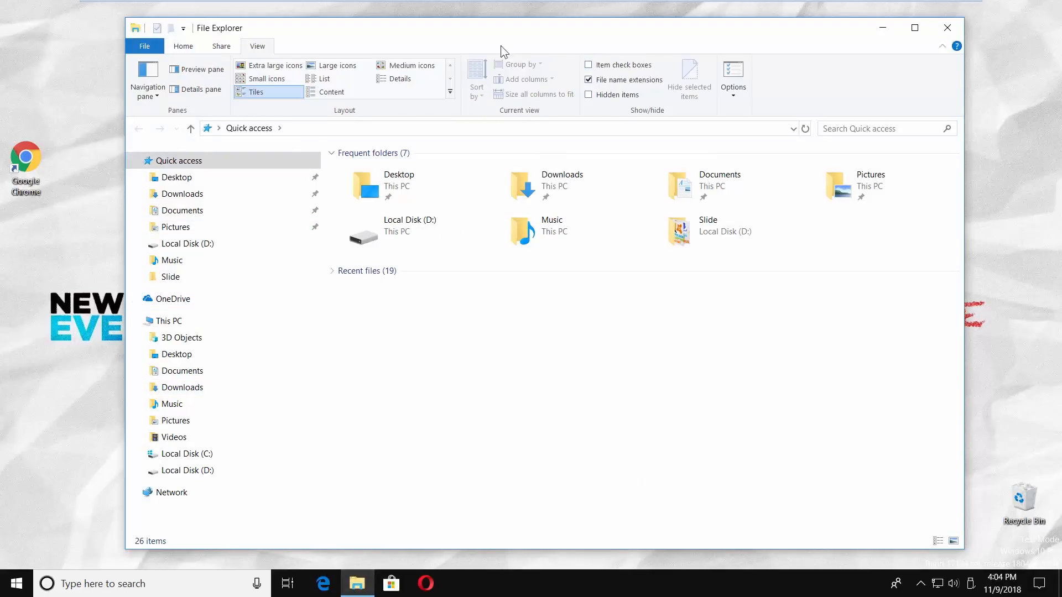
- Uncheck 'Show sync provider notifications' in Folder Options' advanced view settings
{"action": "left_click", "coordinate": [733, 75]}
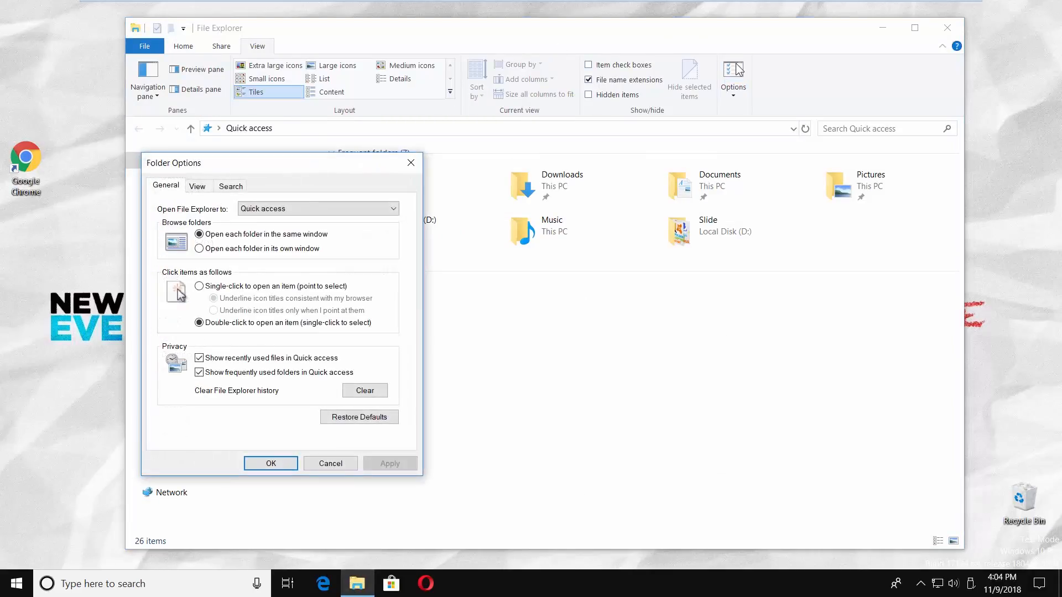
{"action": "left_click", "coordinate": [197, 186]}
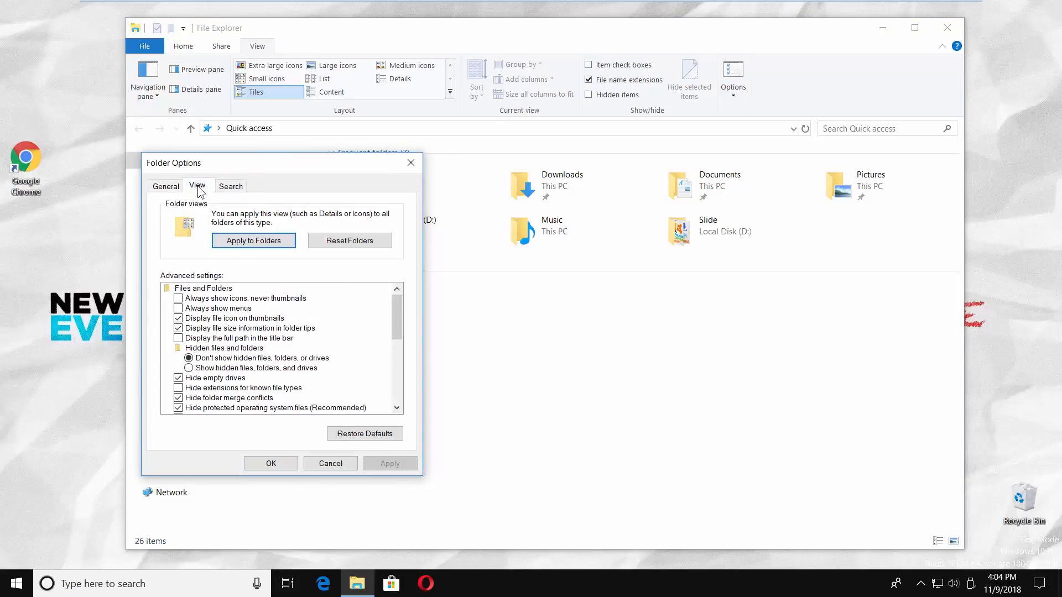
{"action": "scroll", "scroll_direction": "down", "scroll_amount": 3}
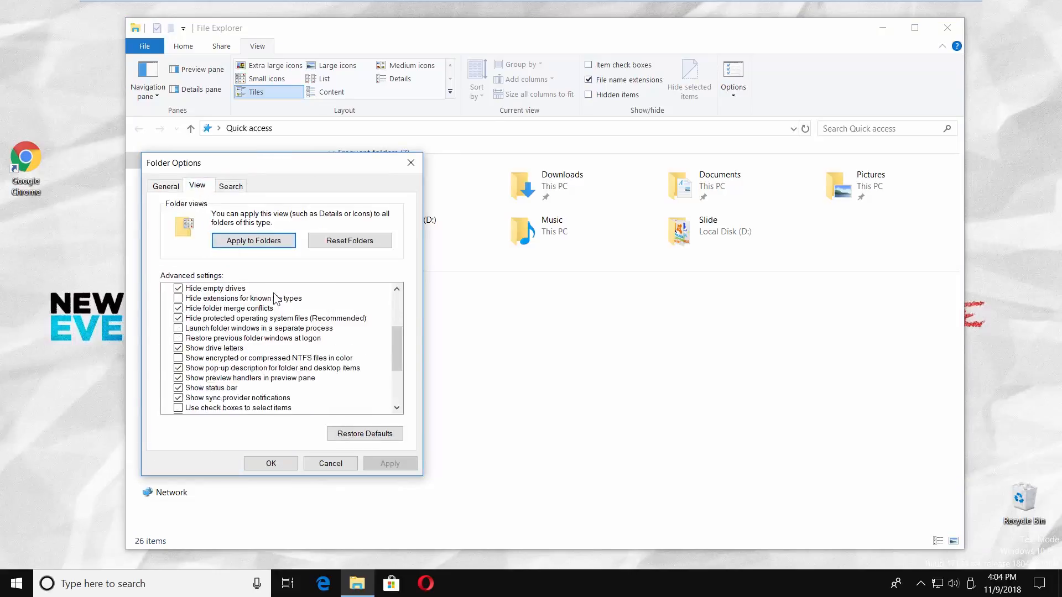
{"action": "scroll", "scroll_direction": "down", "scroll_amount": 3}
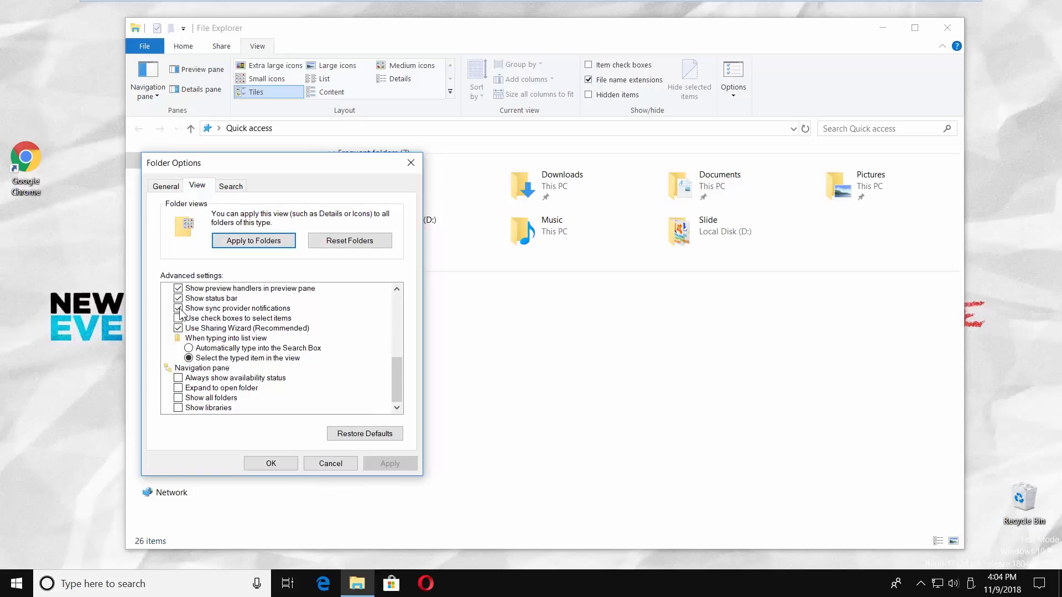
{"action": "left_click", "coordinate": [178, 309]}
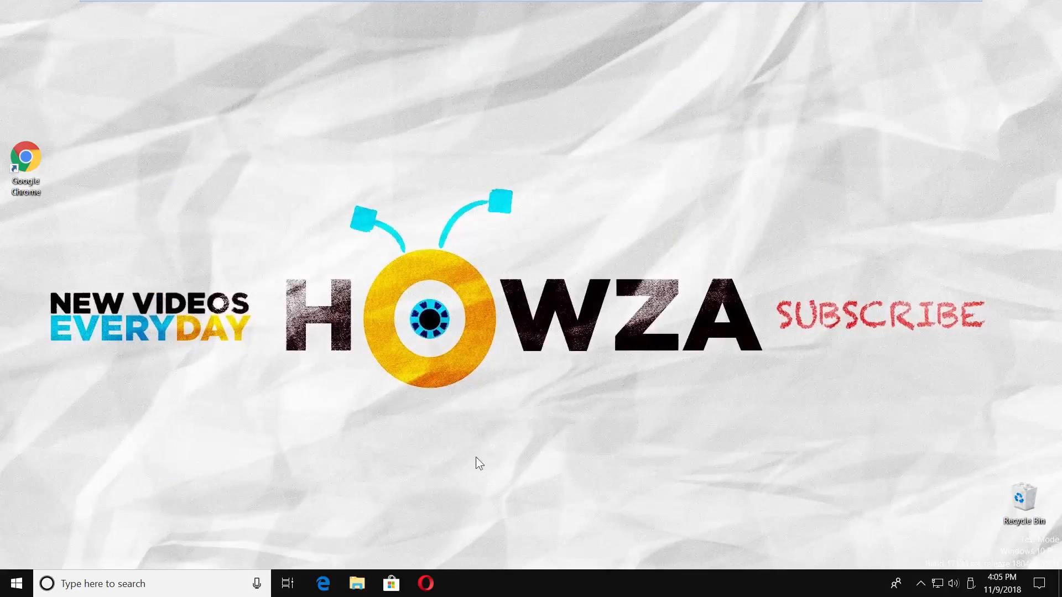
- Open Windows Settings from the Start menu's gear icon
{"action": "left_click", "coordinate": [15, 583]}
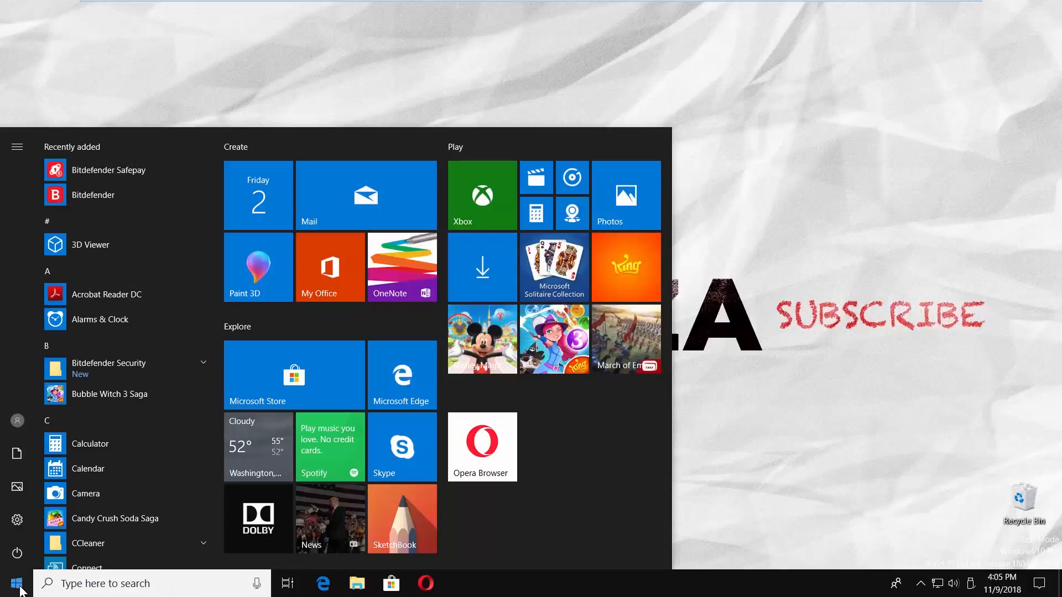
{"action": "mouse_move", "coordinate": [17, 519]}
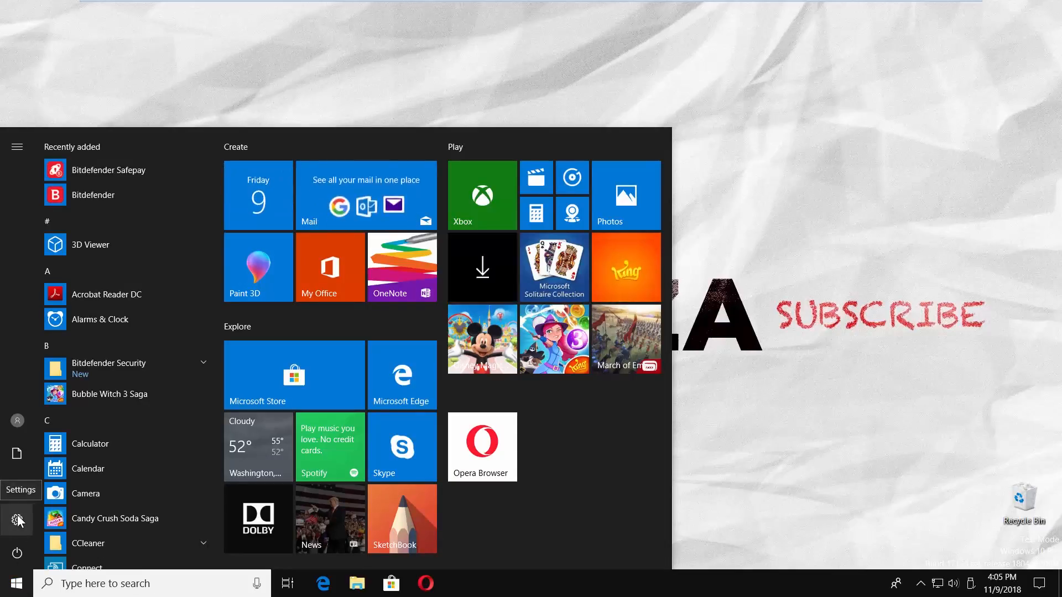
{"action": "left_click", "coordinate": [18, 520]}
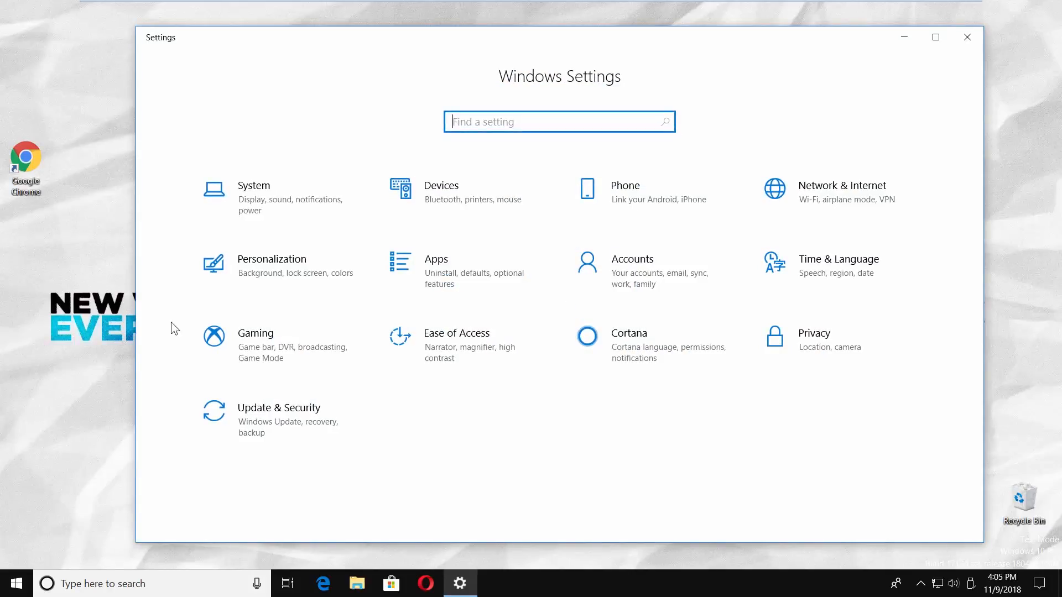
- Go to System > Notifications & actions and scroll to the suggestion and tips toggles
{"action": "left_click", "coordinate": [254, 196]}
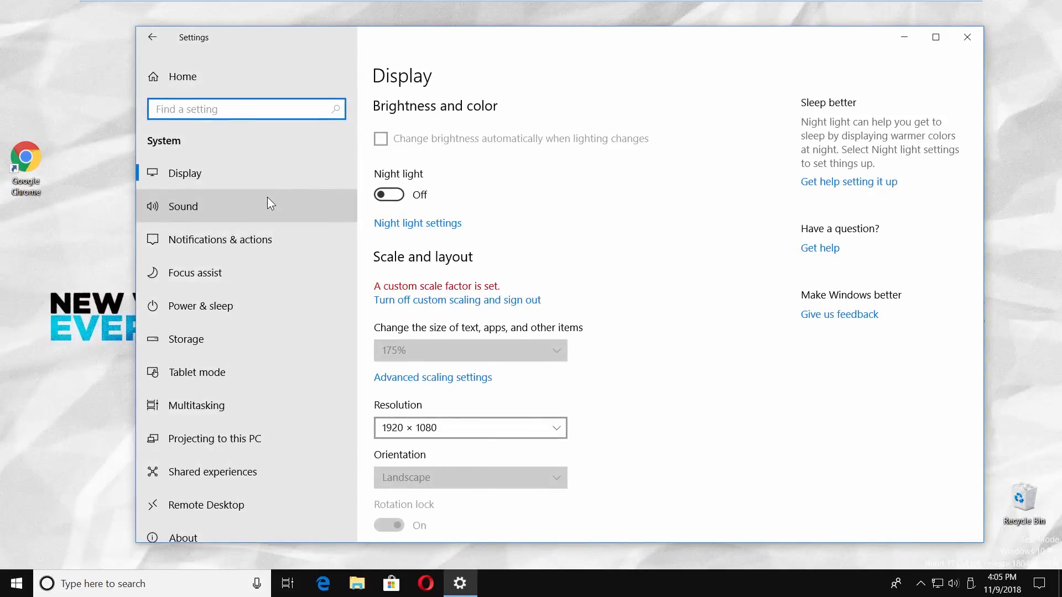
{"action": "mouse_move", "coordinate": [268, 238]}
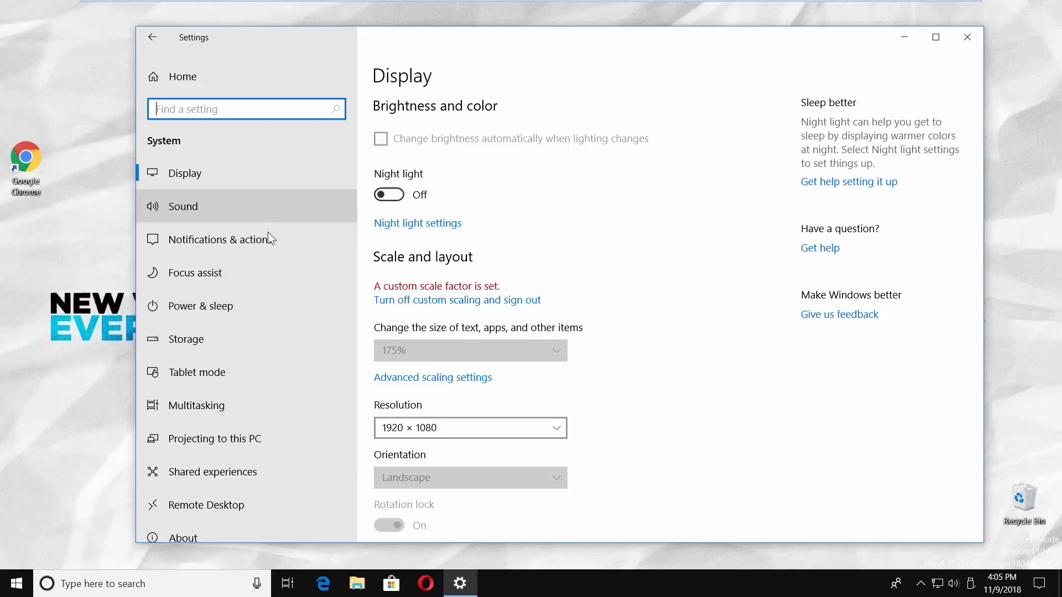
{"action": "left_click", "coordinate": [220, 239]}
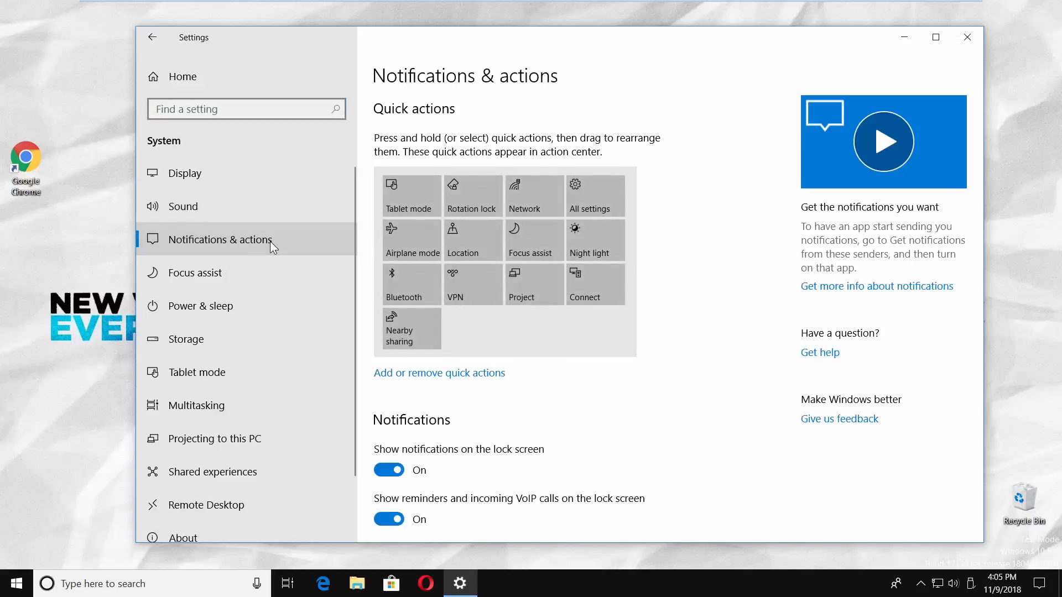
{"action": "mouse_move", "coordinate": [580, 287]}
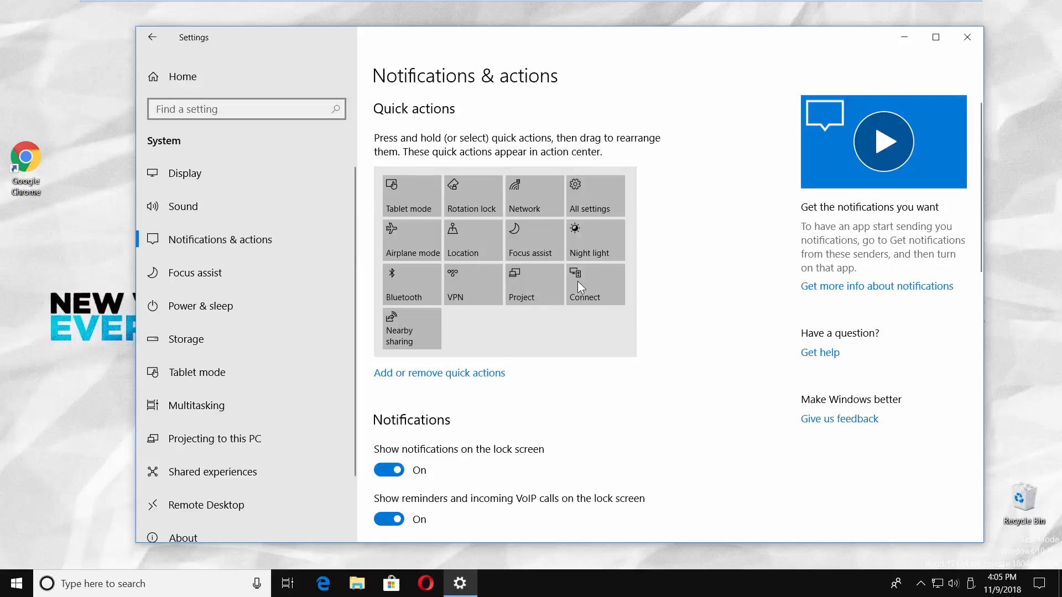
{"action": "scroll", "scroll_direction": "down", "scroll_amount": 3}
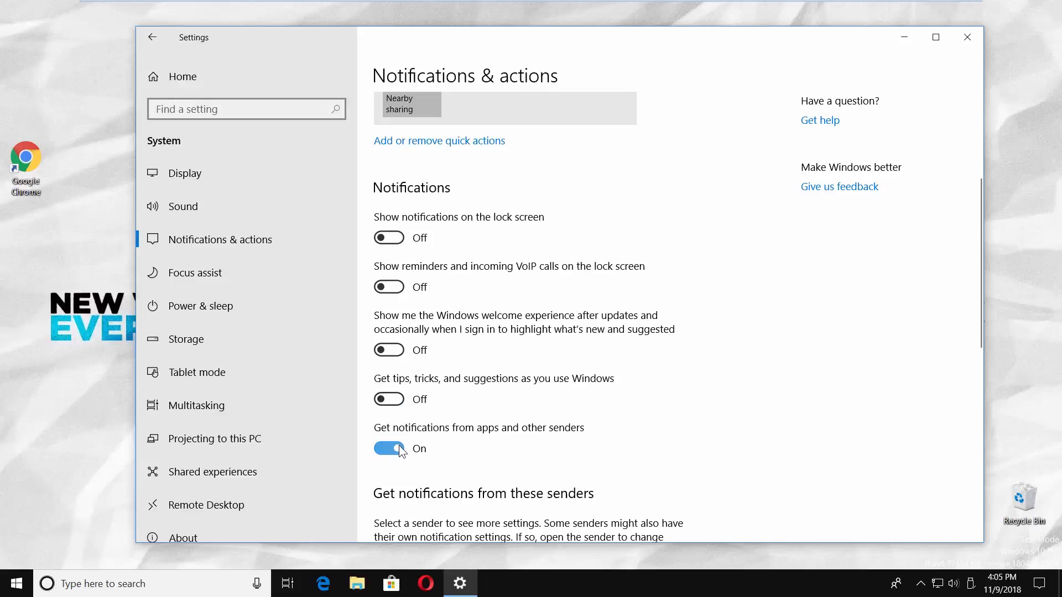
- Switch off 'Show suggestions occasionally in Start' under Personalization > Start
{"action": "left_click", "coordinate": [151, 37]}
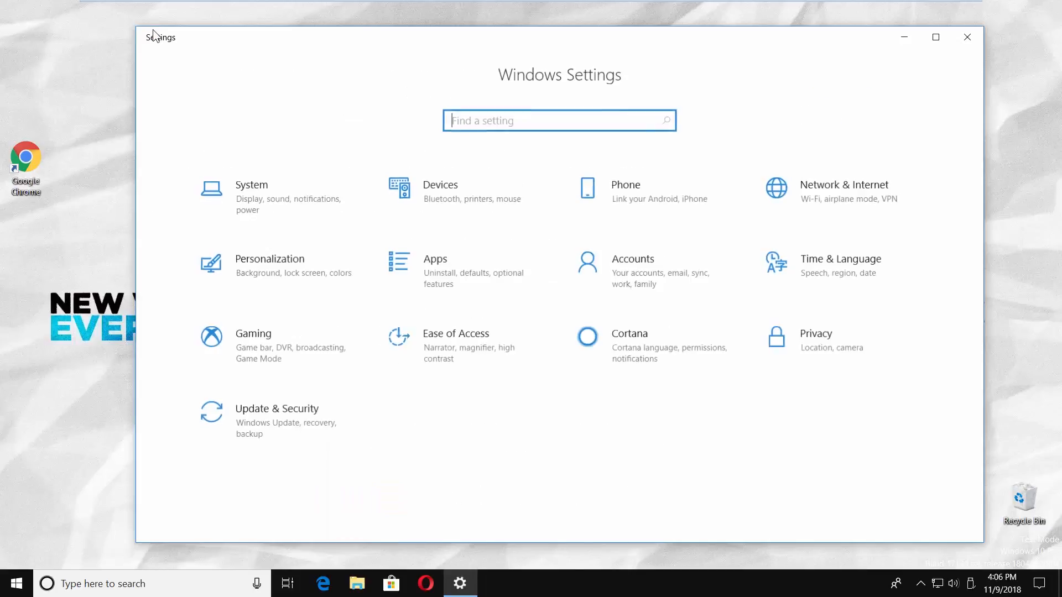
{"action": "mouse_move", "coordinate": [281, 269]}
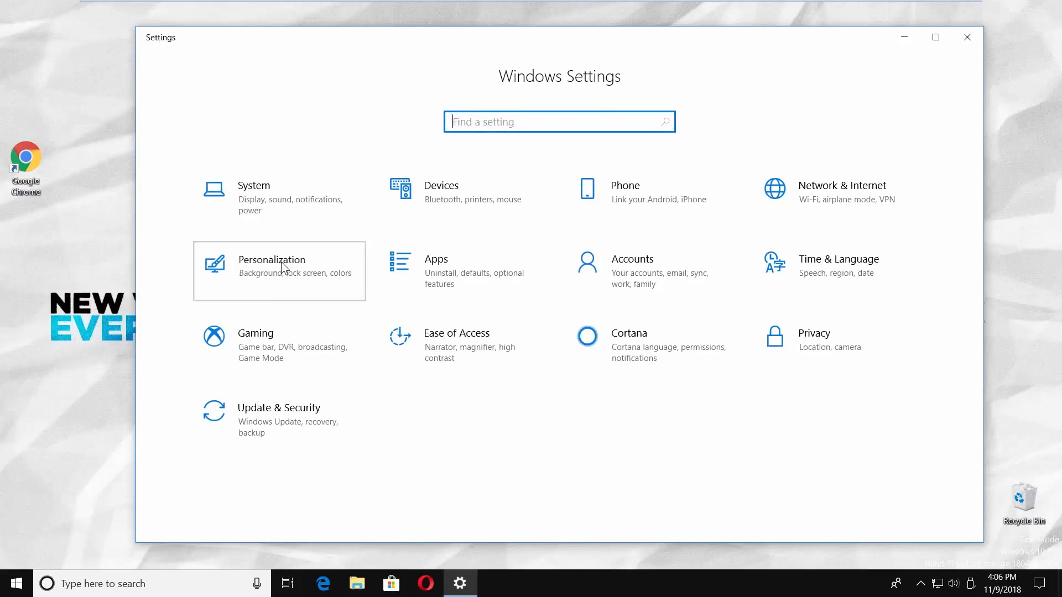
{"action": "left_click", "coordinate": [271, 266]}
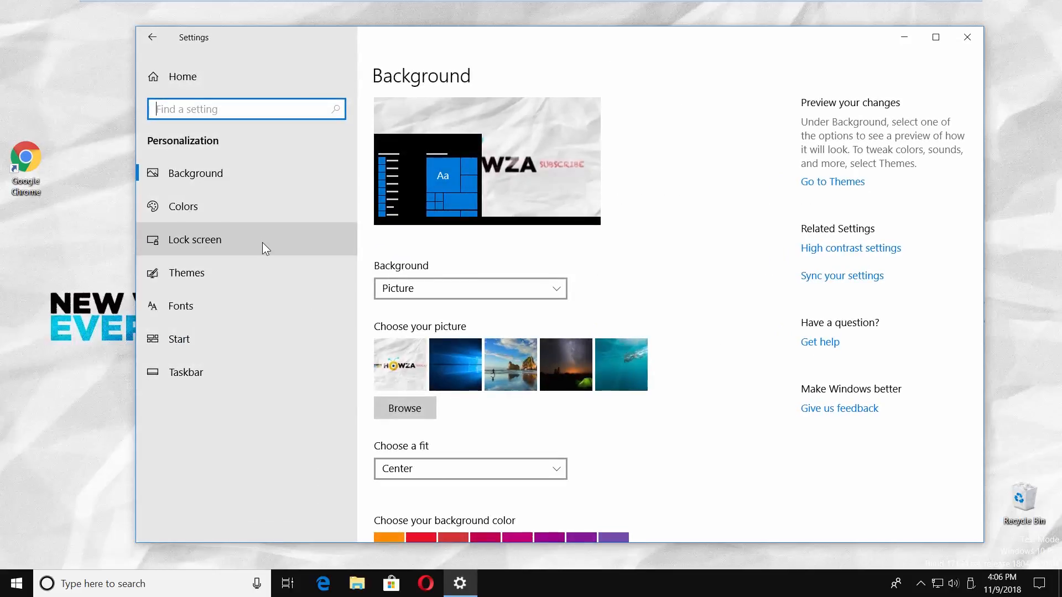
{"action": "left_click", "coordinate": [179, 338]}
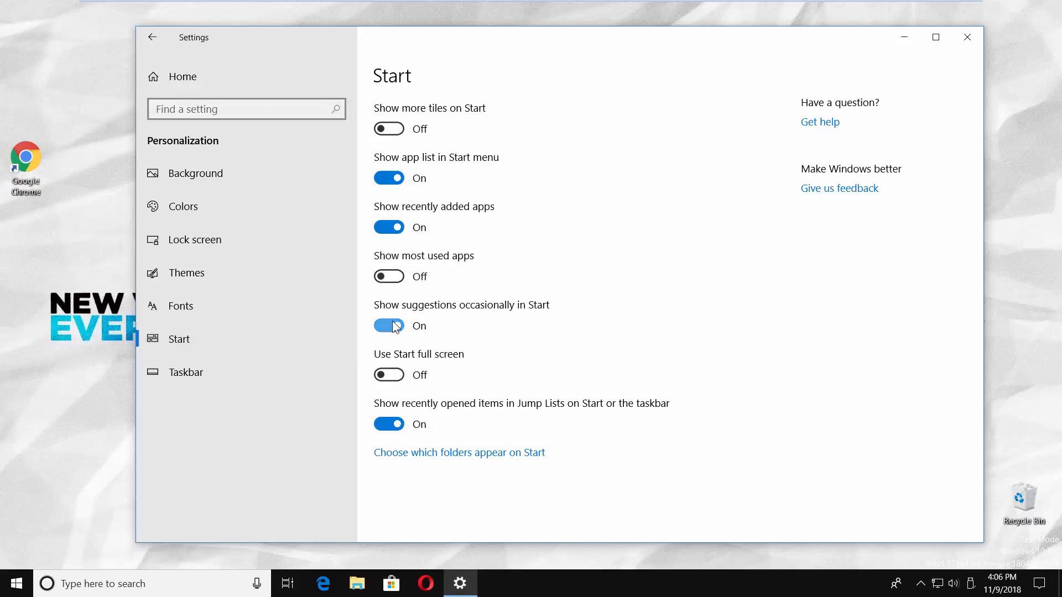
{"action": "left_click", "coordinate": [389, 325]}
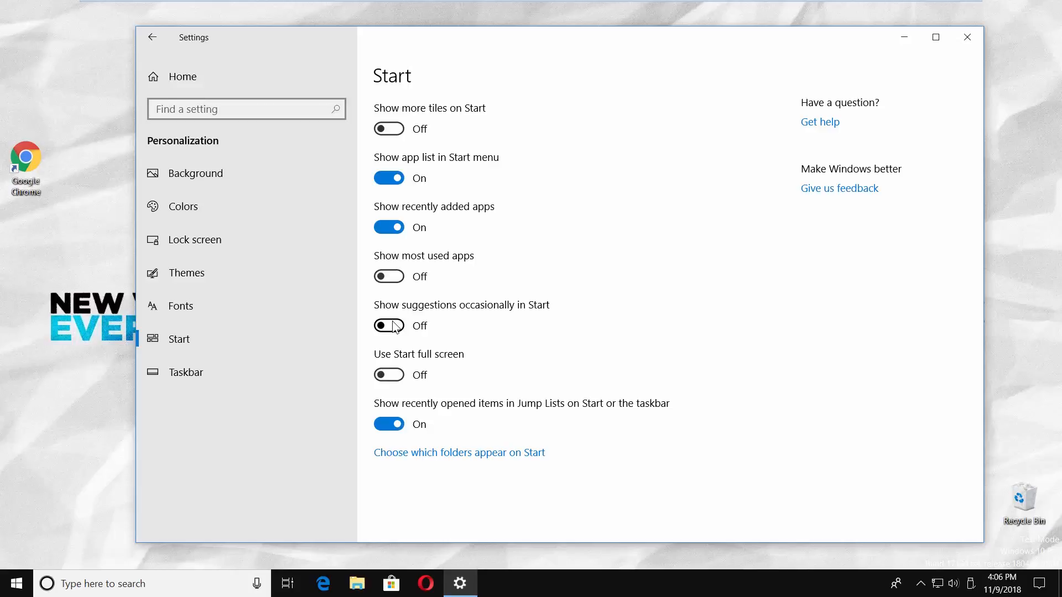
- Set the lock screen background to Picture and turn off fun facts and tips
{"action": "left_click", "coordinate": [195, 239]}
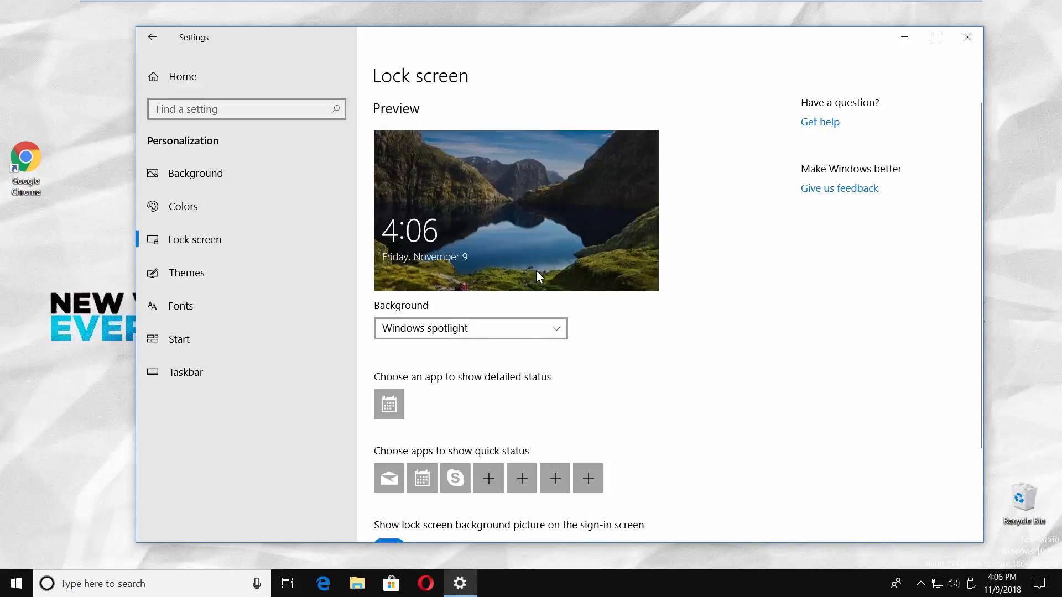
{"action": "scroll", "scroll_direction": "down", "scroll_amount": 3}
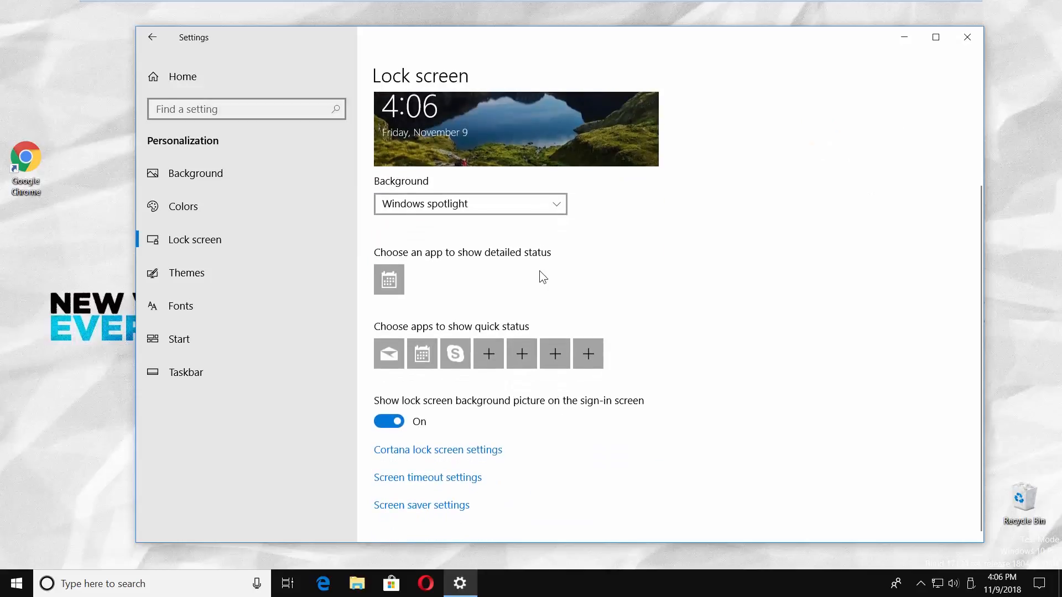
{"action": "left_click", "coordinate": [470, 204]}
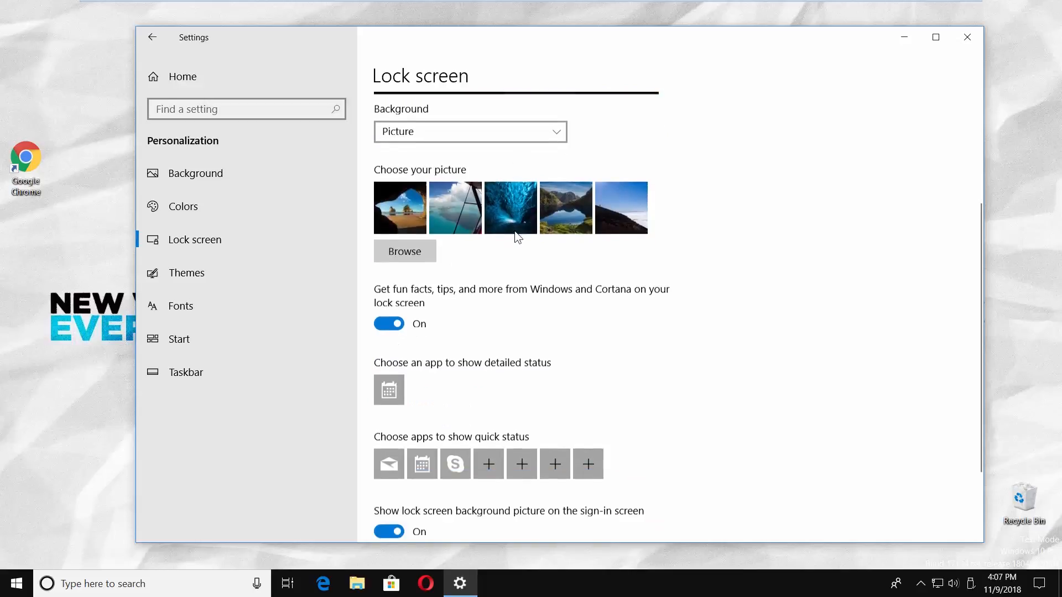
{"action": "scroll", "scroll_direction": "down", "scroll_amount": 3}
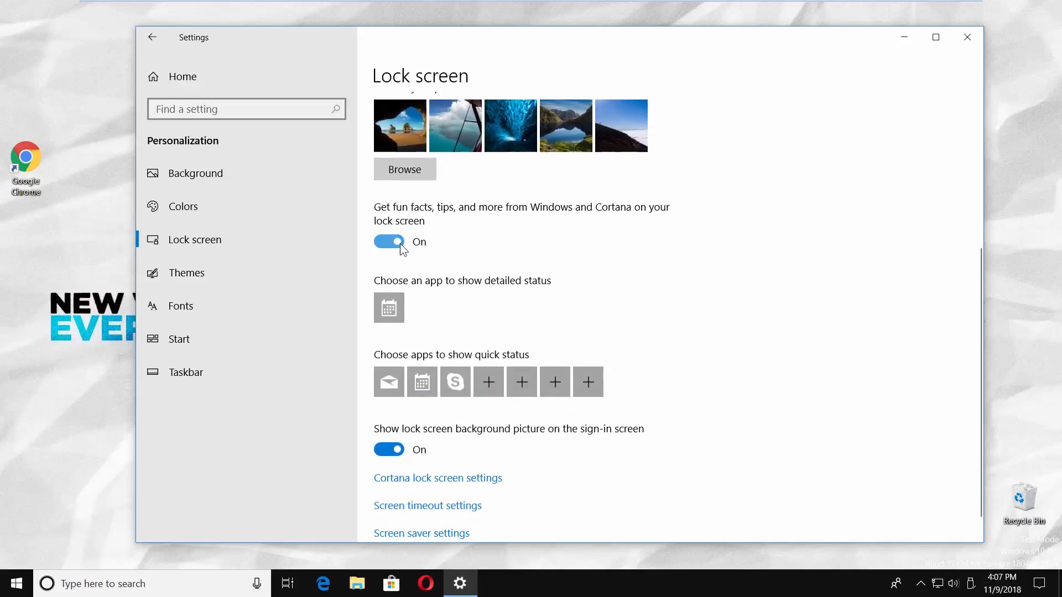
{"action": "left_click", "coordinate": [389, 242]}
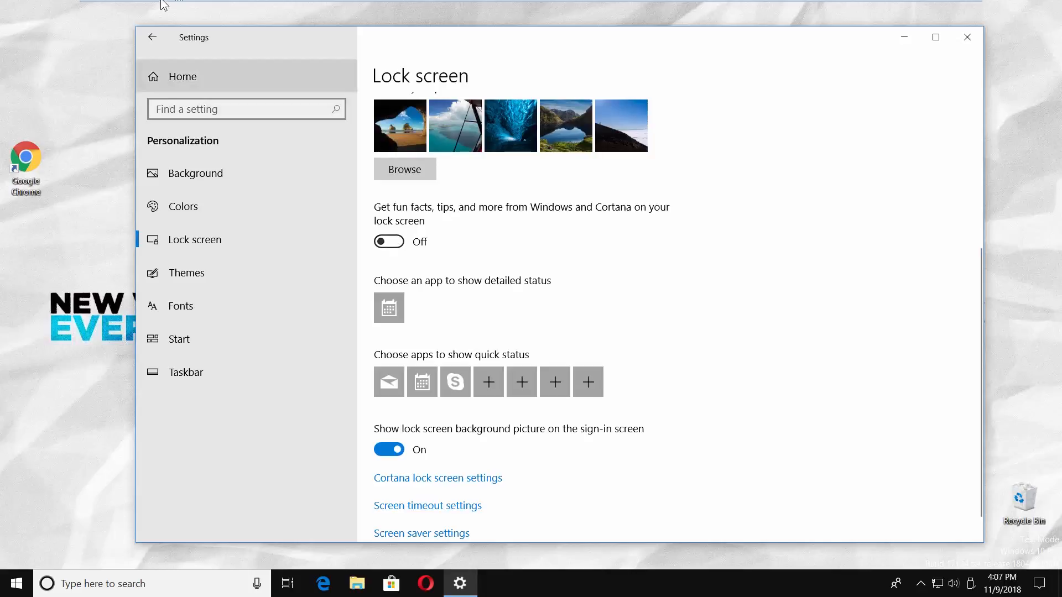
- Turn off 'Show recommended app suggestions' under Devices > Pen & Windows Ink
{"action": "left_click", "coordinate": [151, 38]}
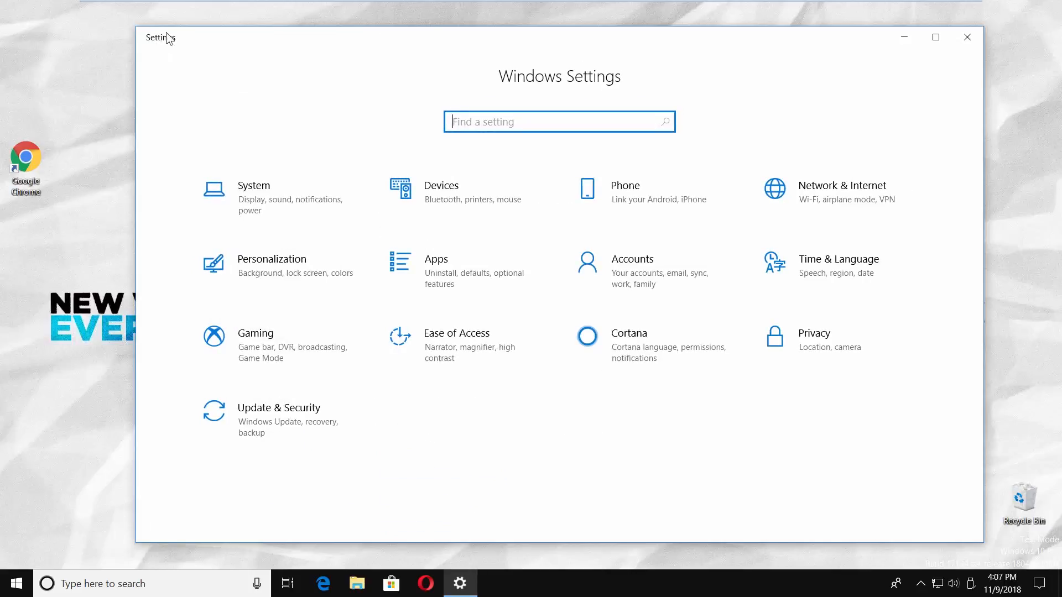
{"action": "left_click", "coordinate": [441, 186]}
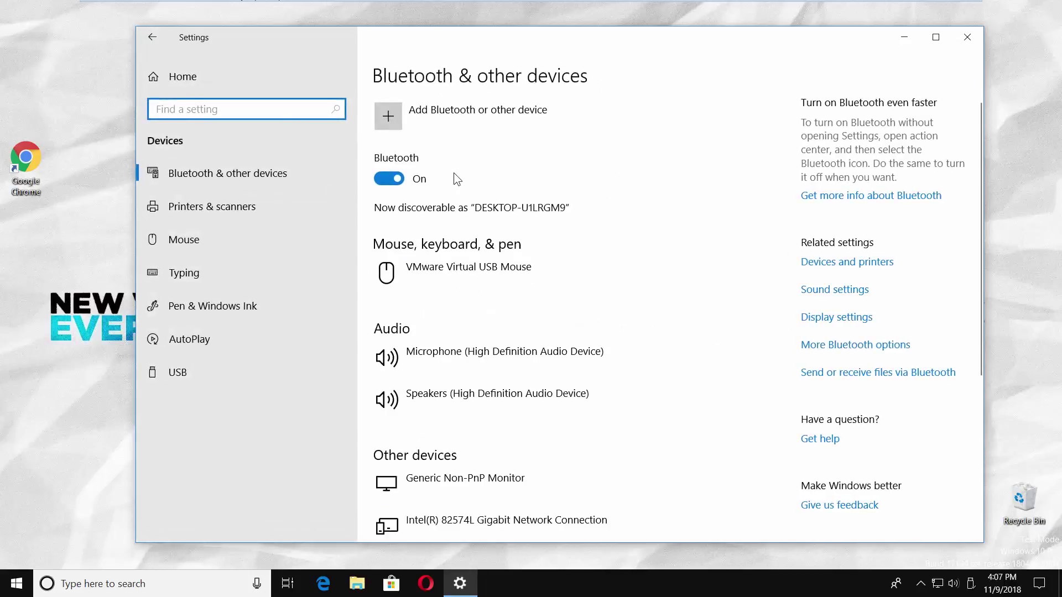
{"action": "mouse_move", "coordinate": [261, 305]}
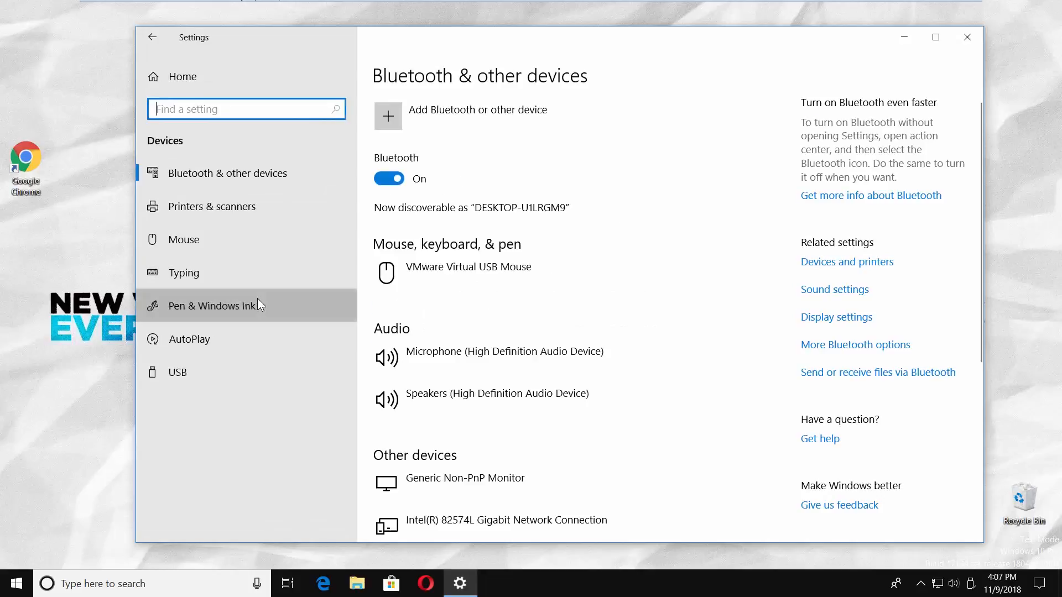
{"action": "left_click", "coordinate": [213, 305]}
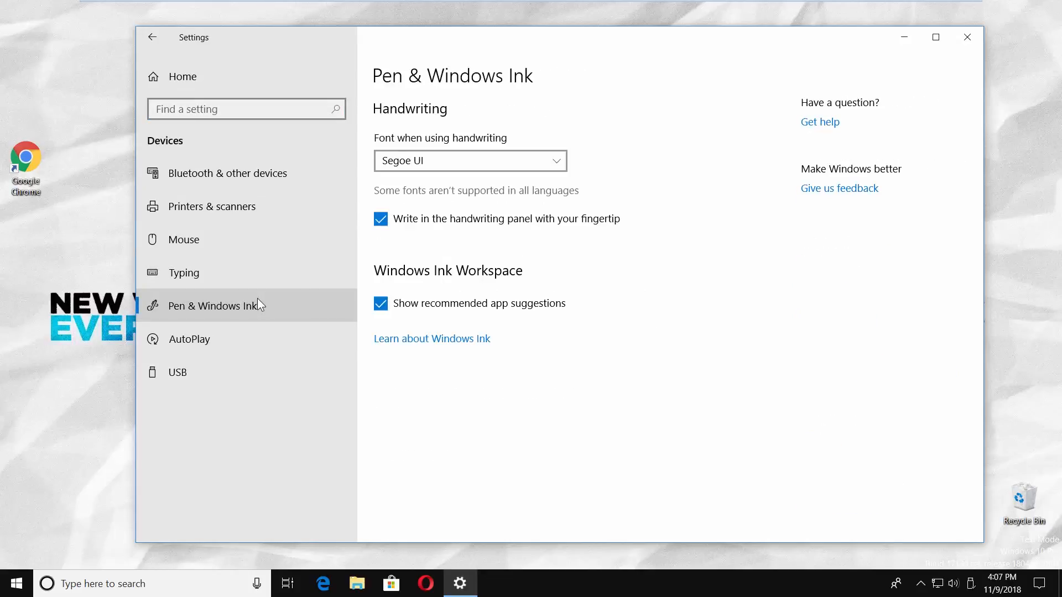
{"action": "left_click", "coordinate": [380, 302]}
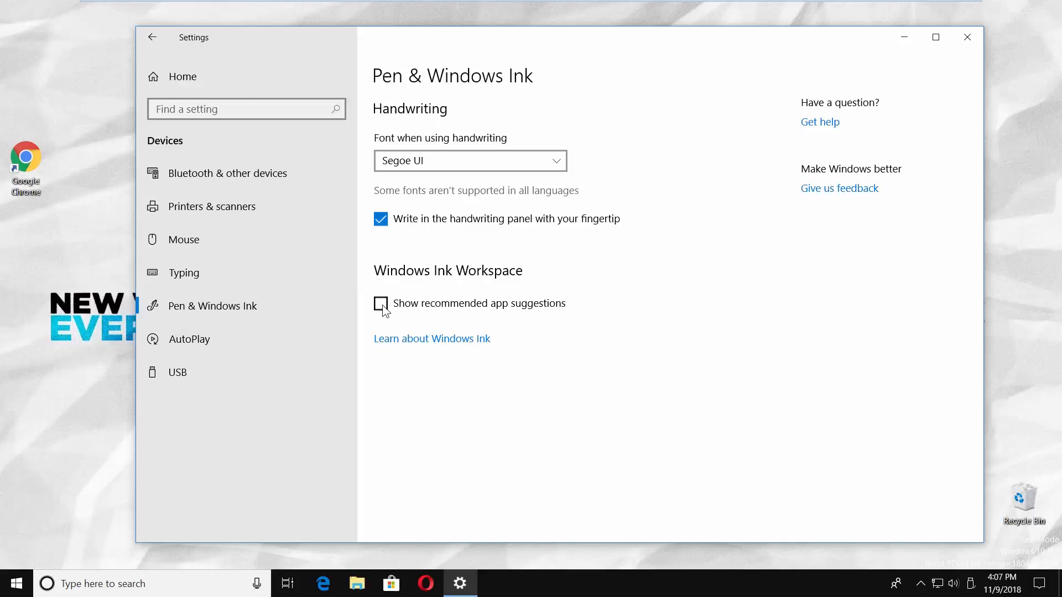